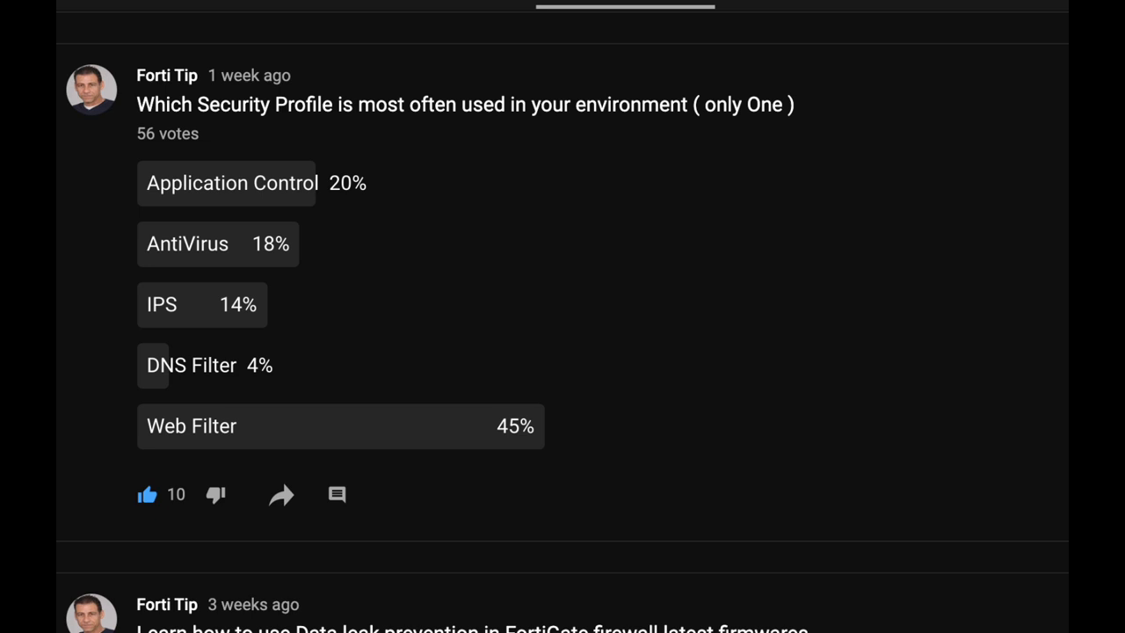
pyautogui.moveTo(223, 451)
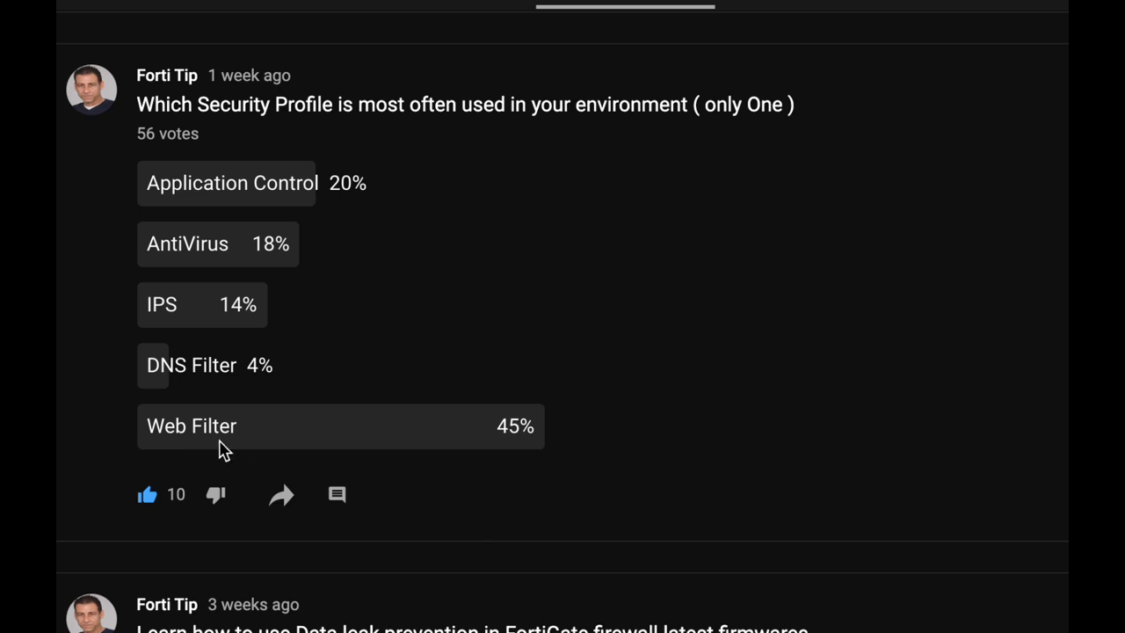
pyautogui.moveTo(268, 448)
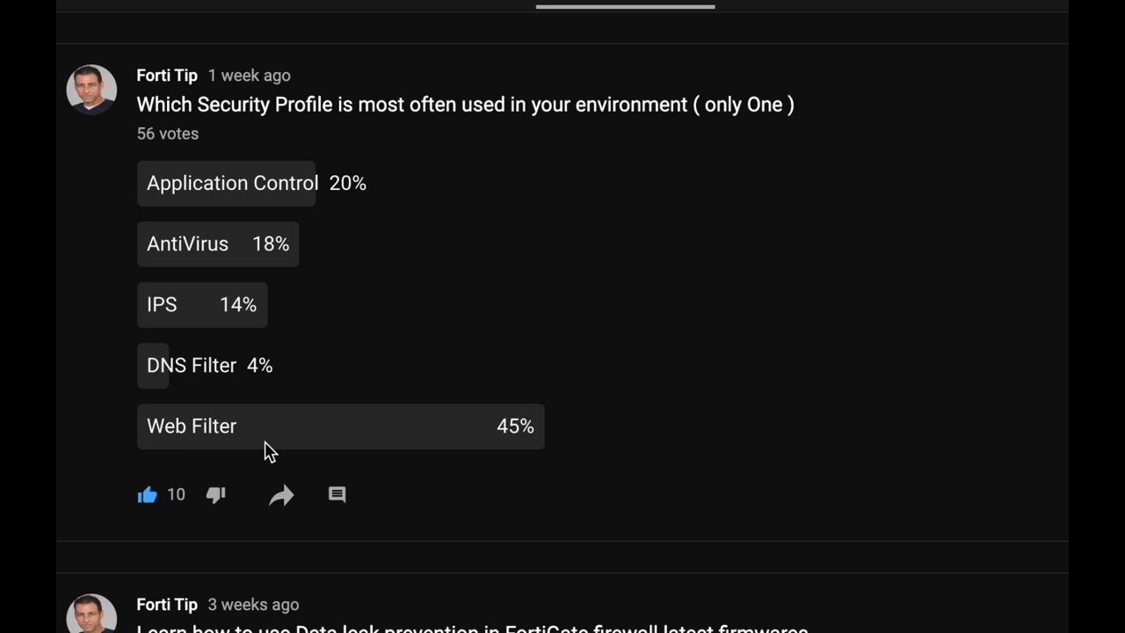
pyautogui.moveTo(373, 437)
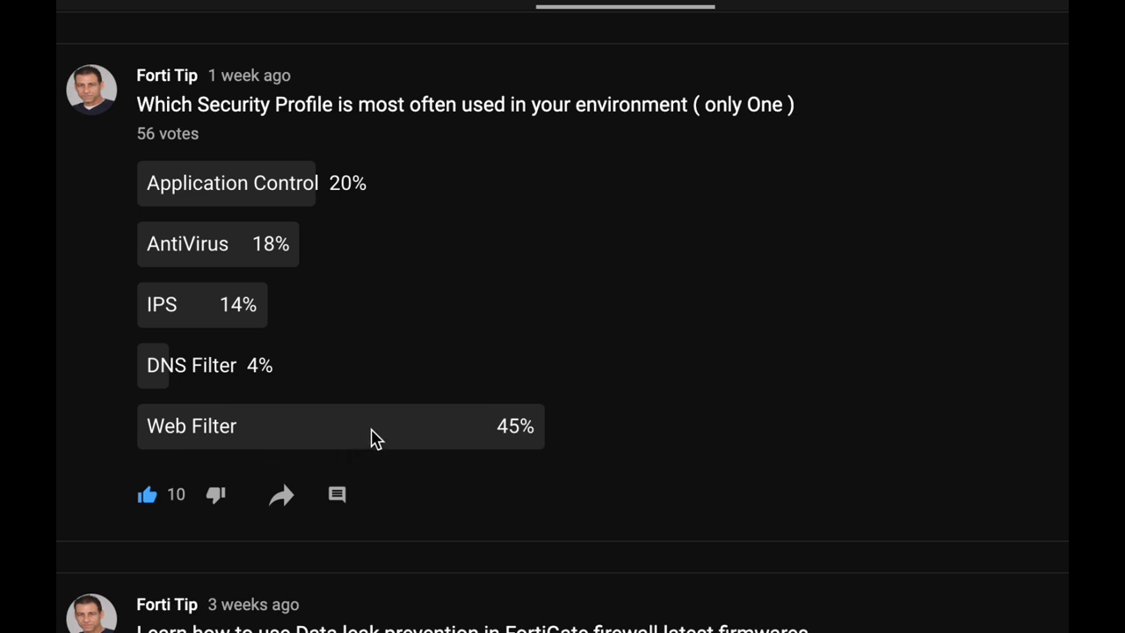
pyautogui.moveTo(393, 393)
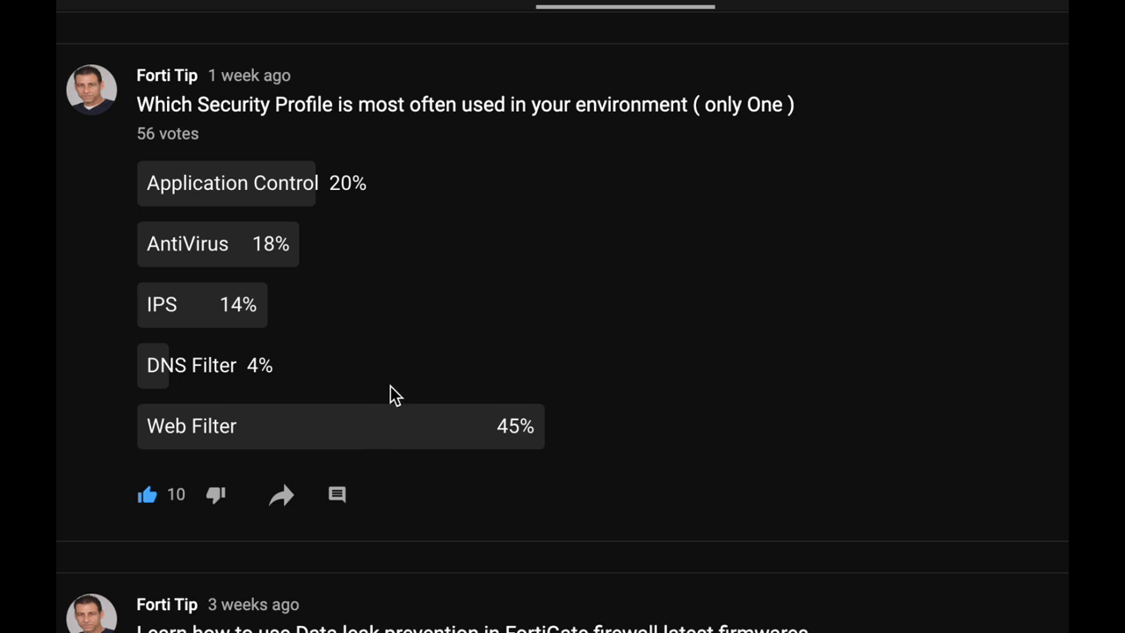
pyautogui.moveTo(398, 350)
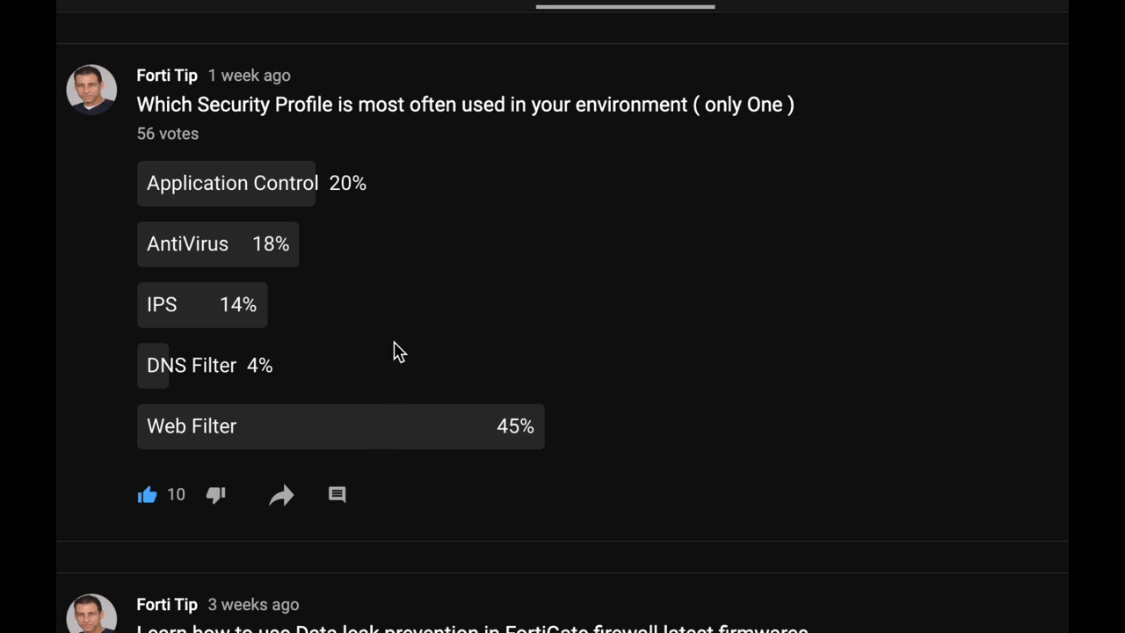
pyautogui.moveTo(341, 456)
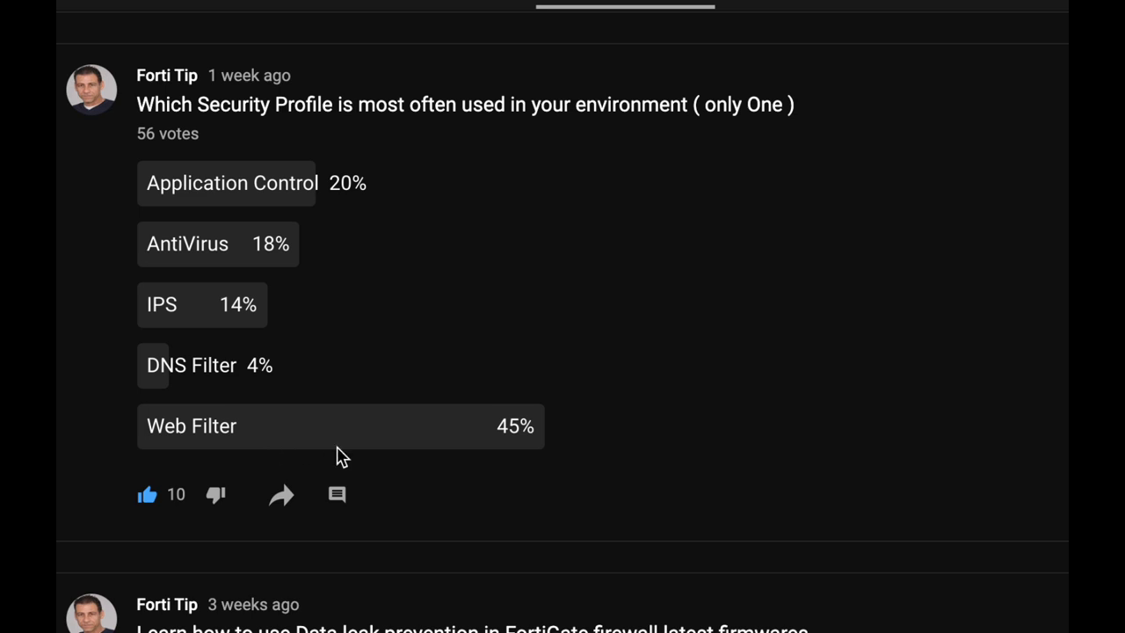
pyautogui.moveTo(372, 434)
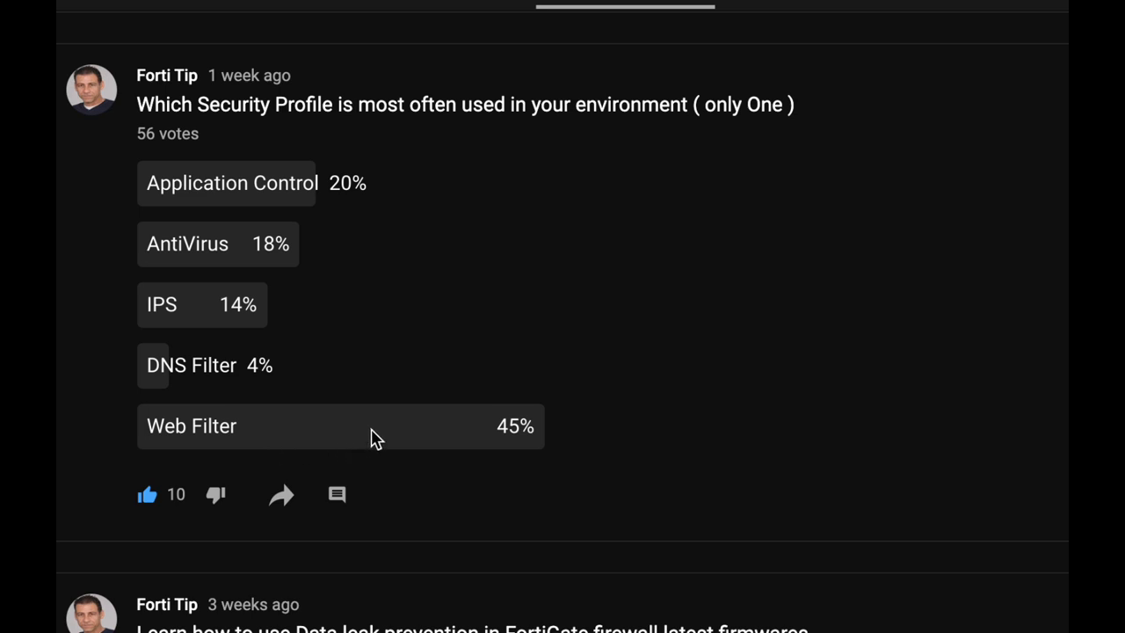
pyautogui.moveTo(395, 351)
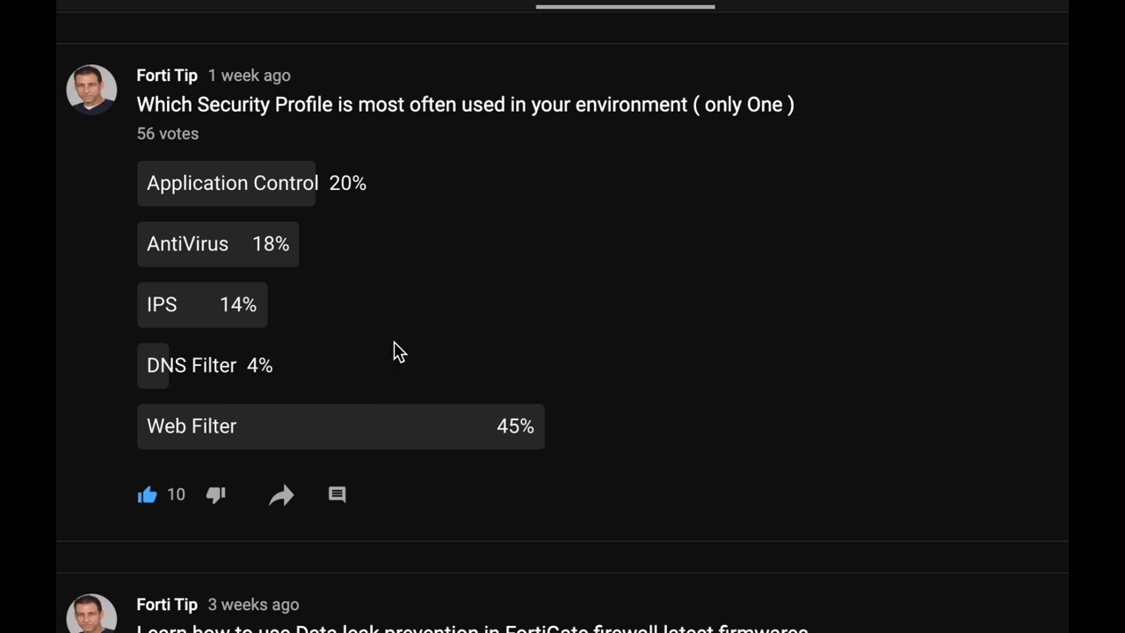
pyautogui.moveTo(368, 444)
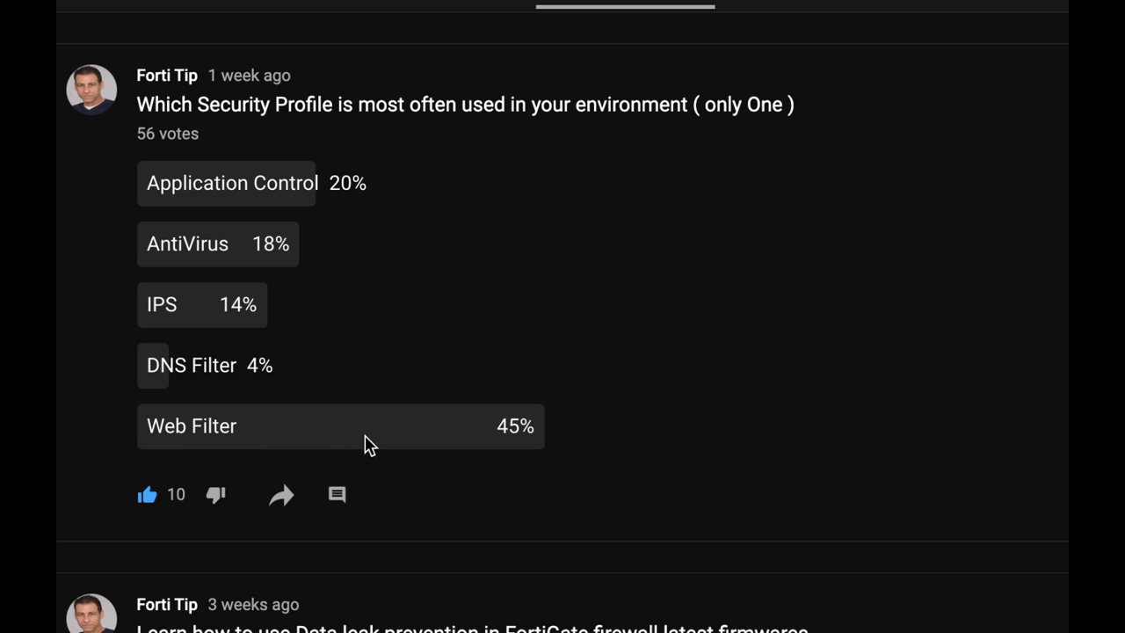
pyautogui.moveTo(371, 431)
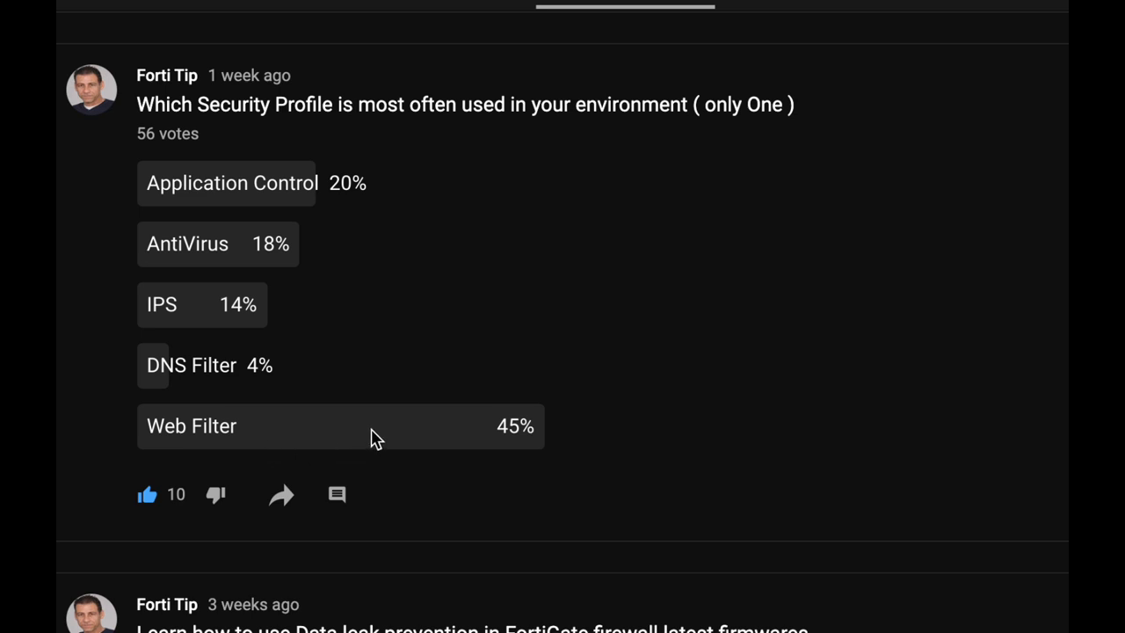
pyautogui.moveTo(397, 351)
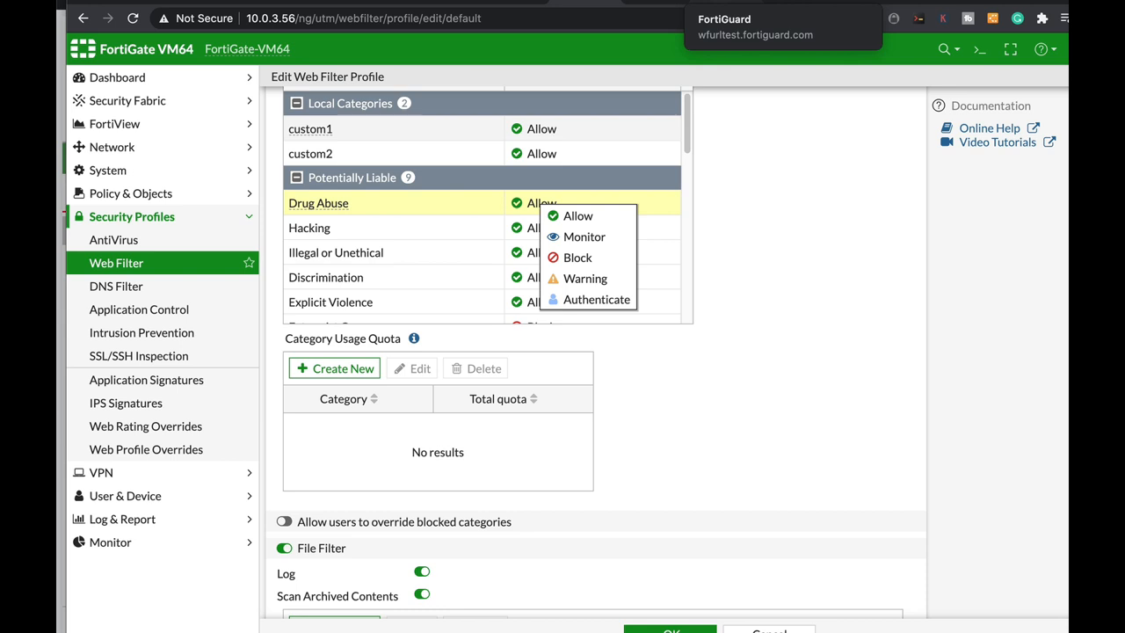
pyautogui.moveTo(777, 63)
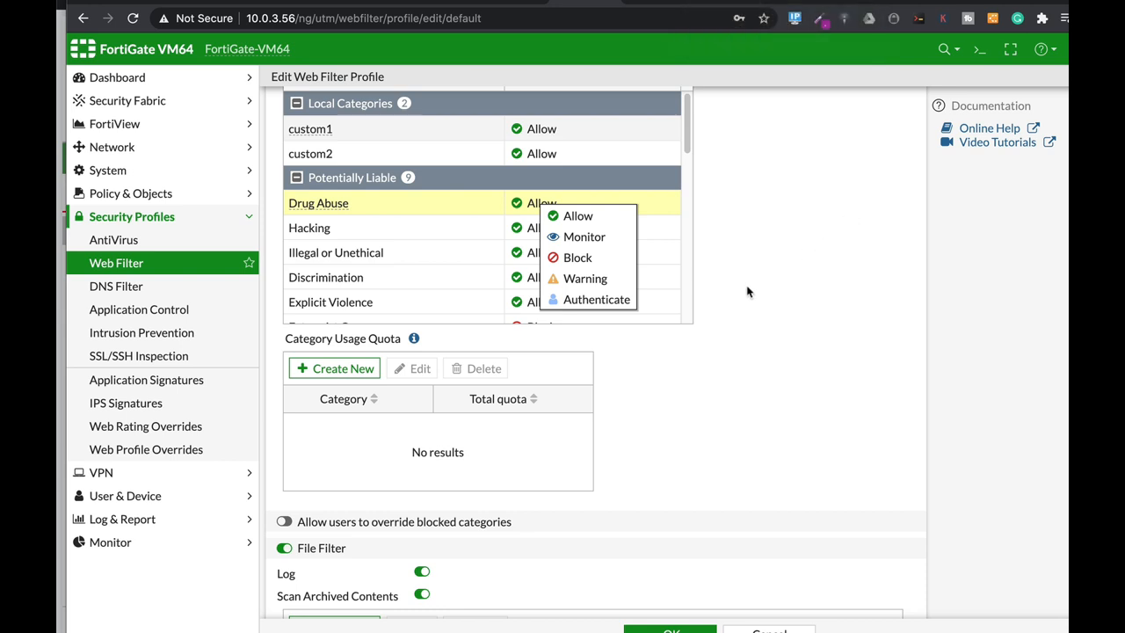
pyautogui.moveTo(732, 208)
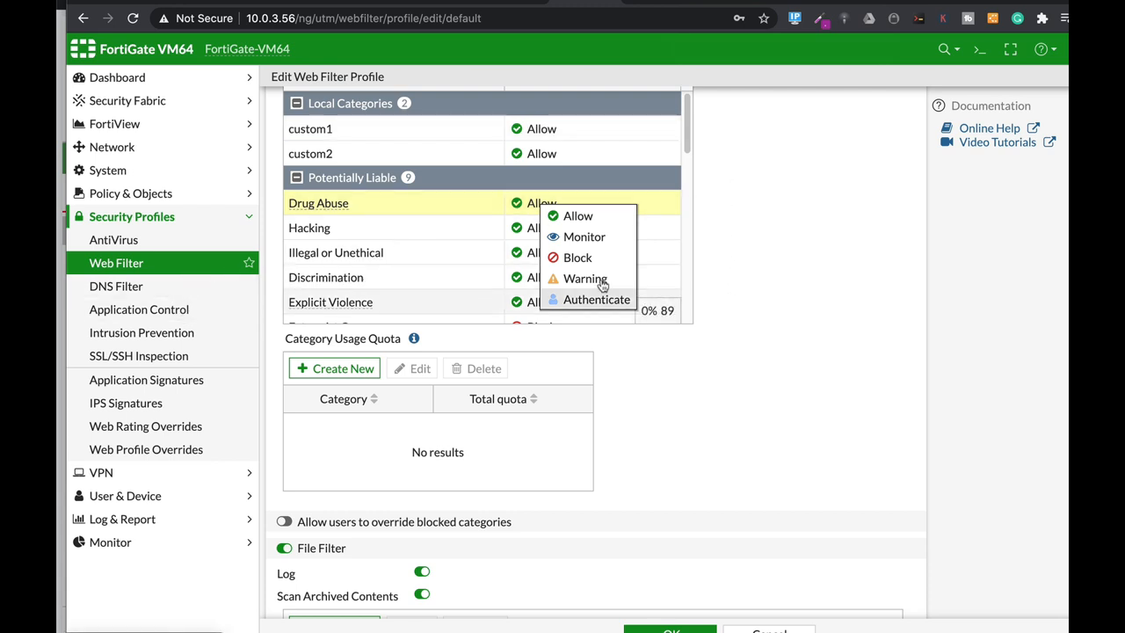
pyautogui.moveTo(747, 190)
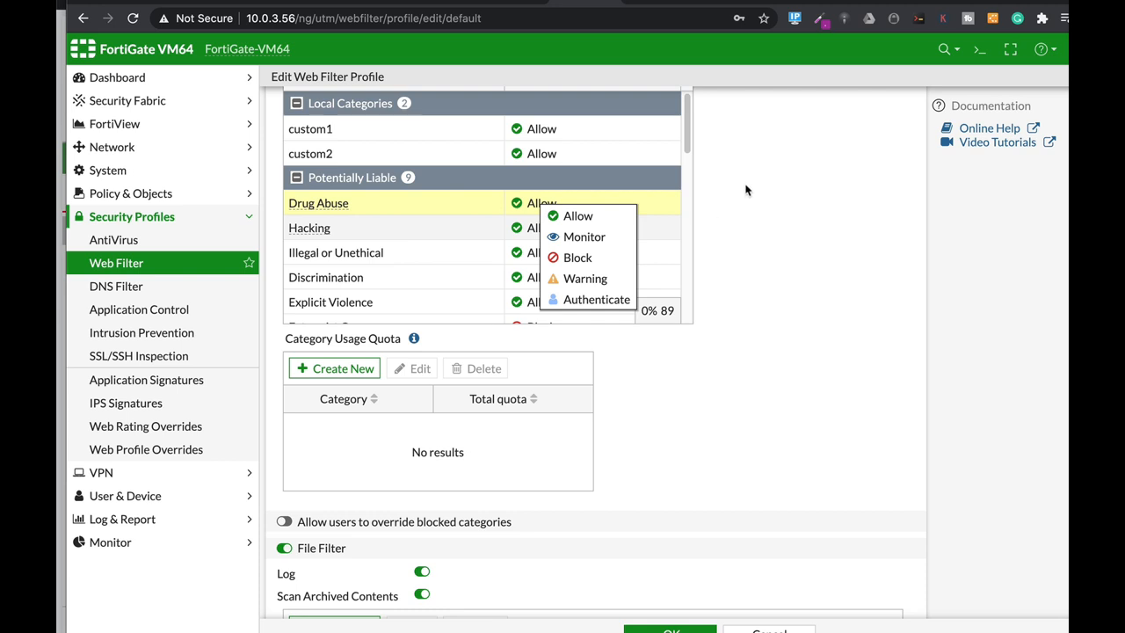
pyautogui.moveTo(750, 218)
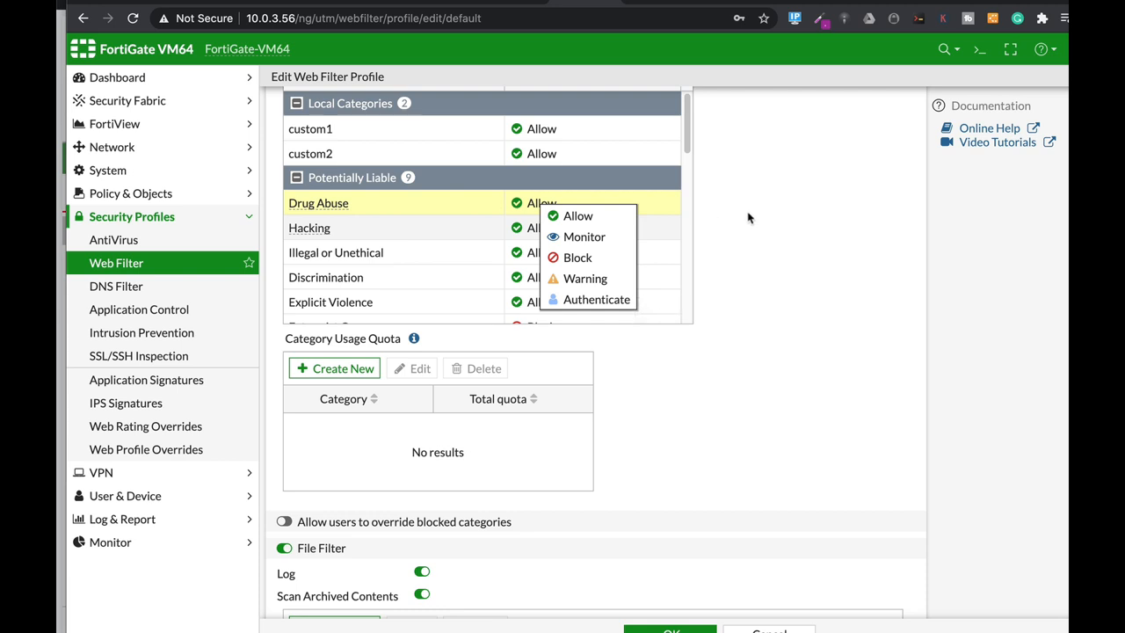
pyautogui.moveTo(753, 232)
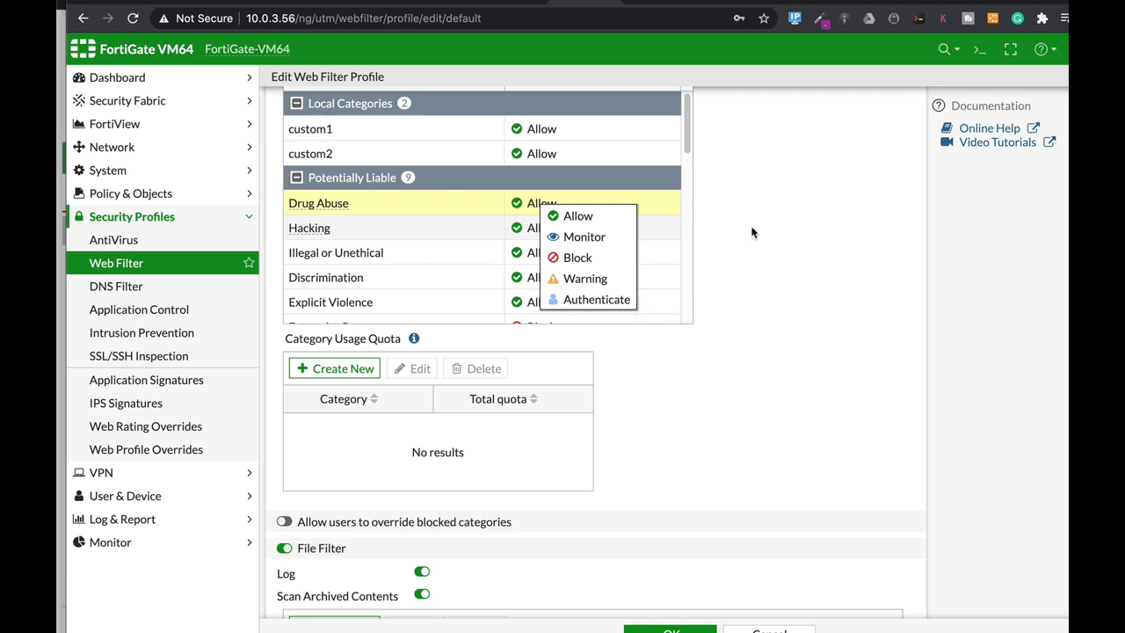
pyautogui.moveTo(454, 226)
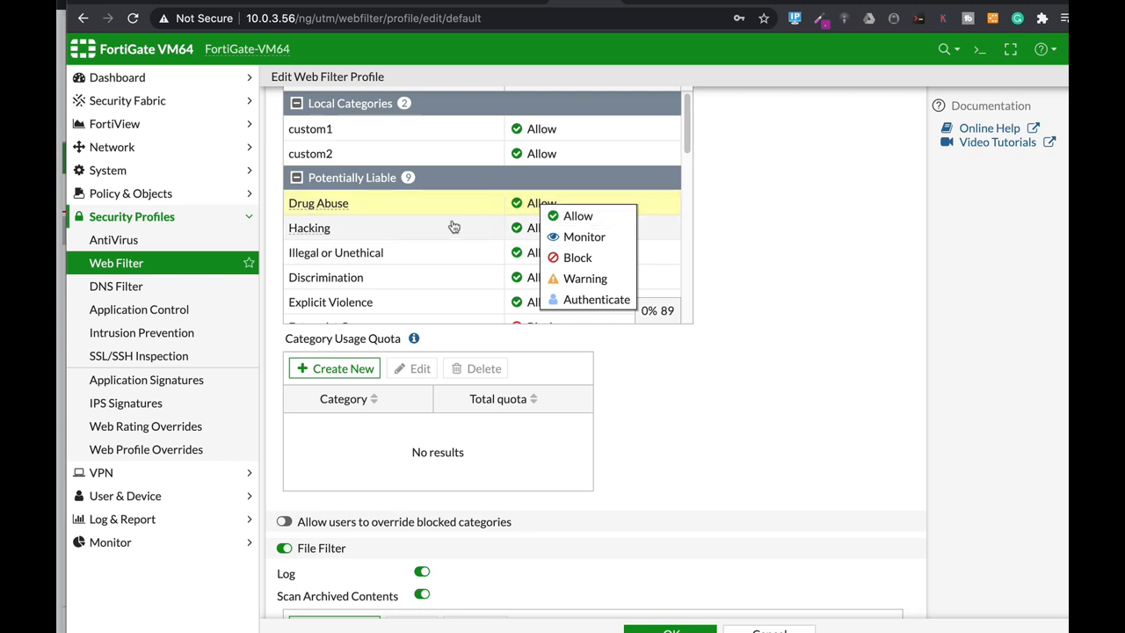
pyautogui.moveTo(352, 232)
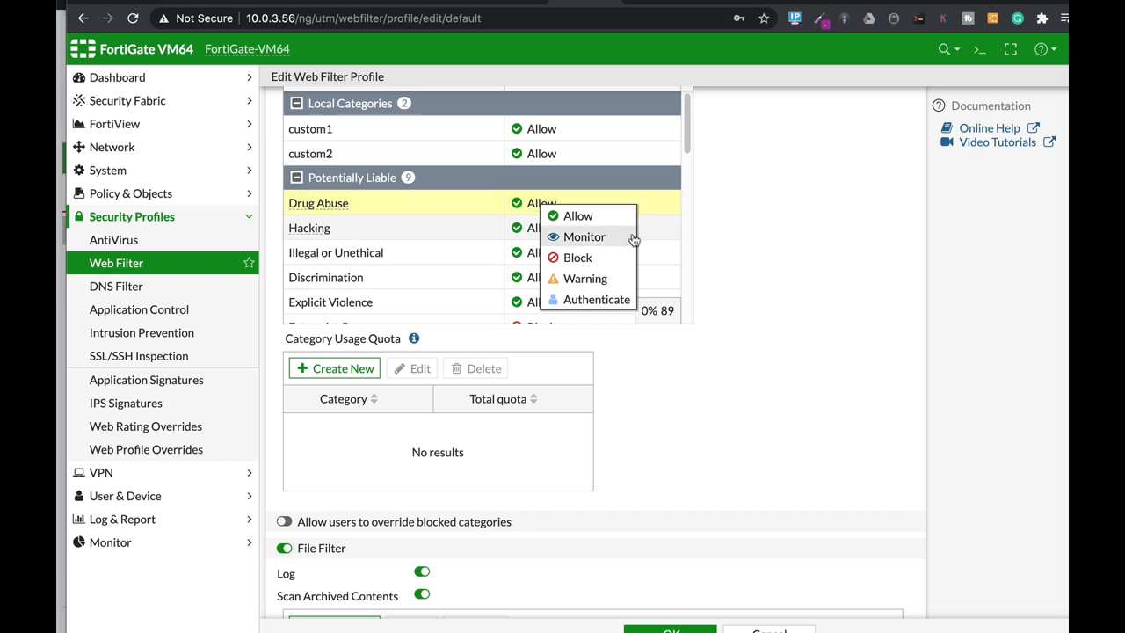
pyautogui.moveTo(745, 190)
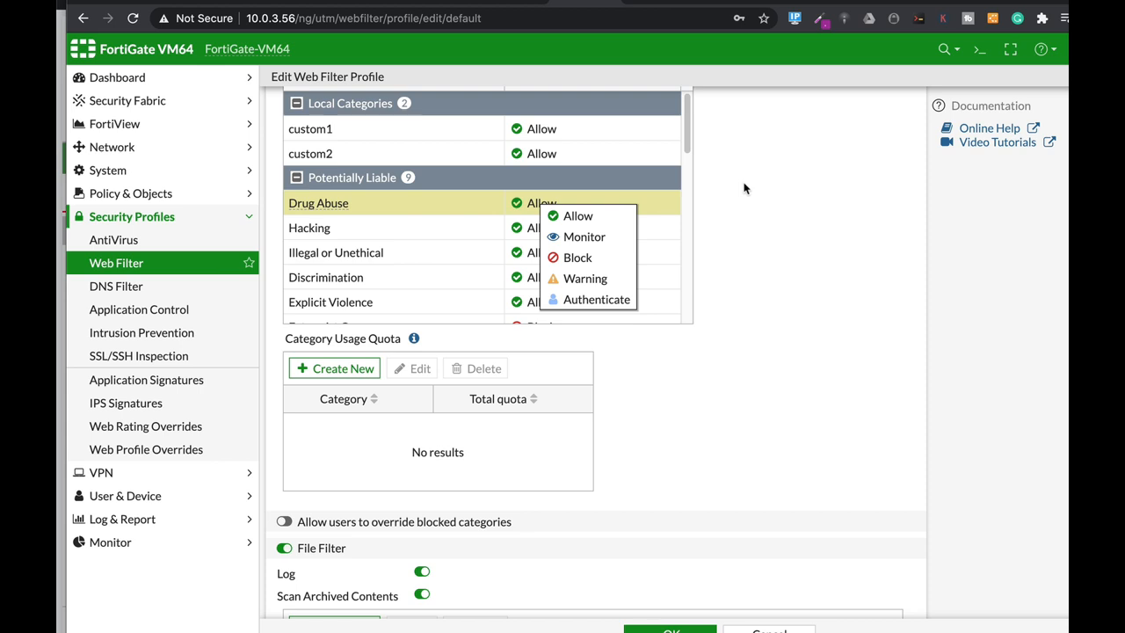
pyautogui.moveTo(999, 35)
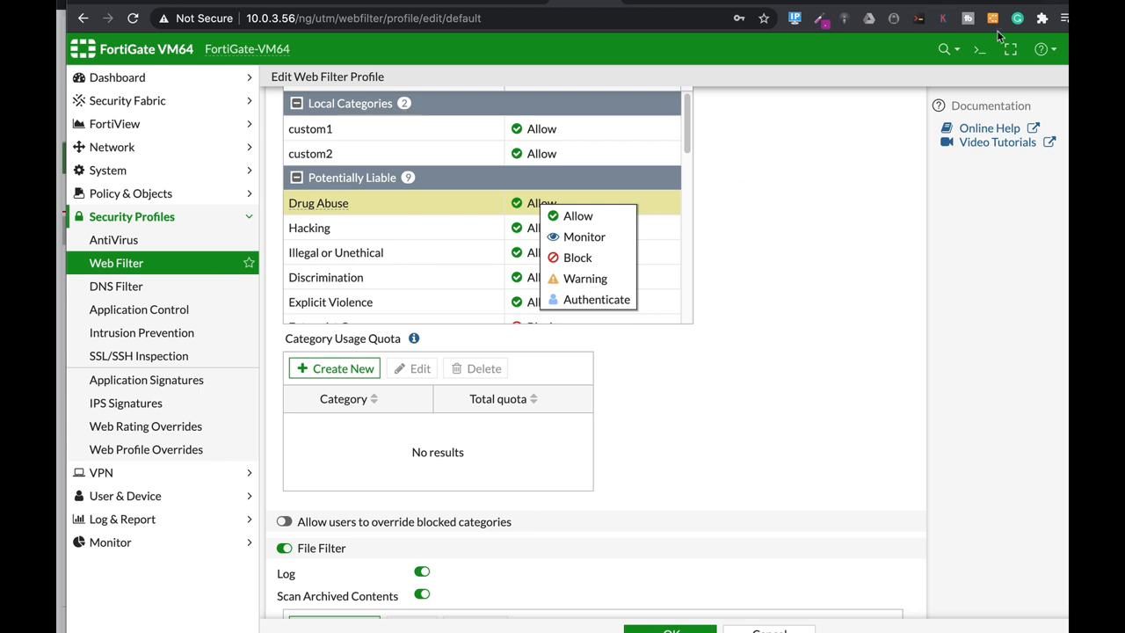
# Step: In the CLI Console, enter 'config system fortiguard' and enable webfilter-cache
pyautogui.click(968, 48)
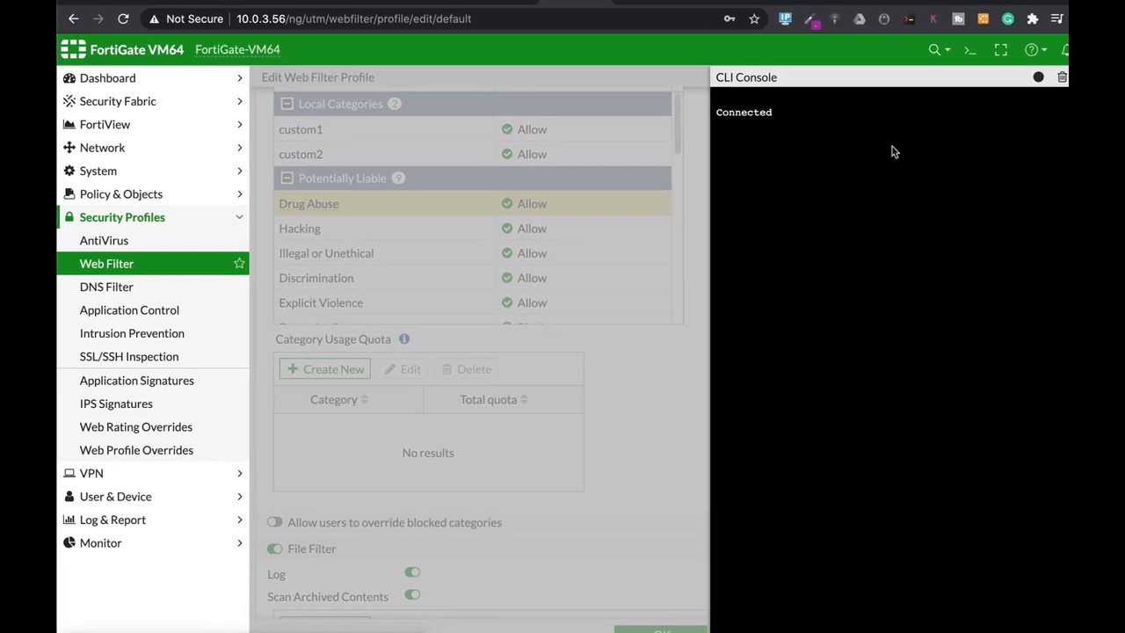
pyautogui.write('con')
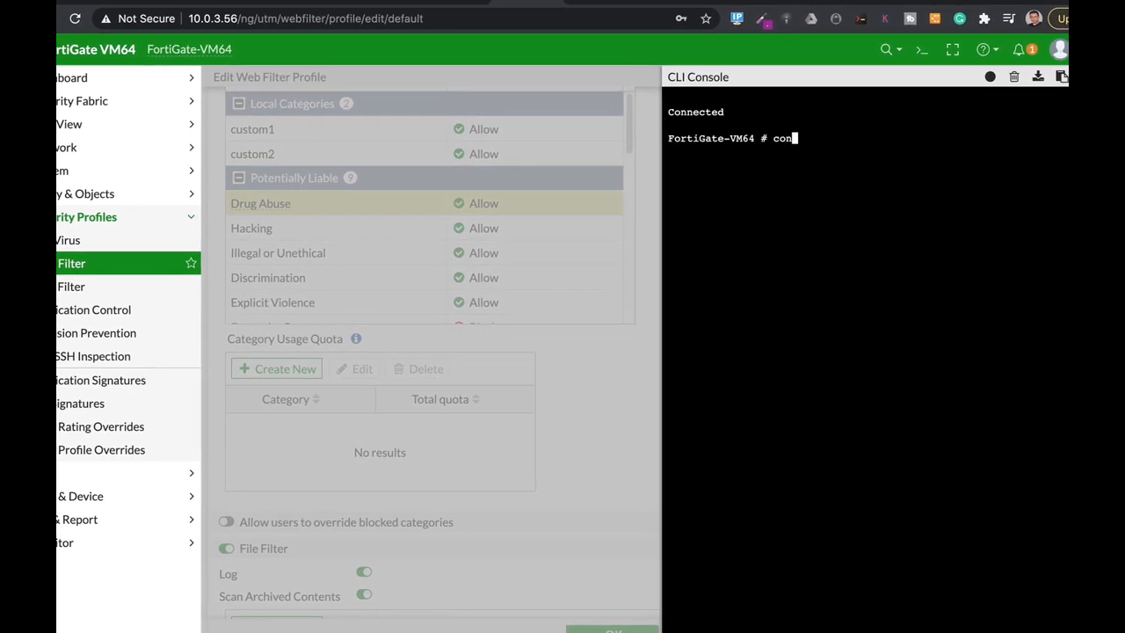
pyautogui.write('fig')
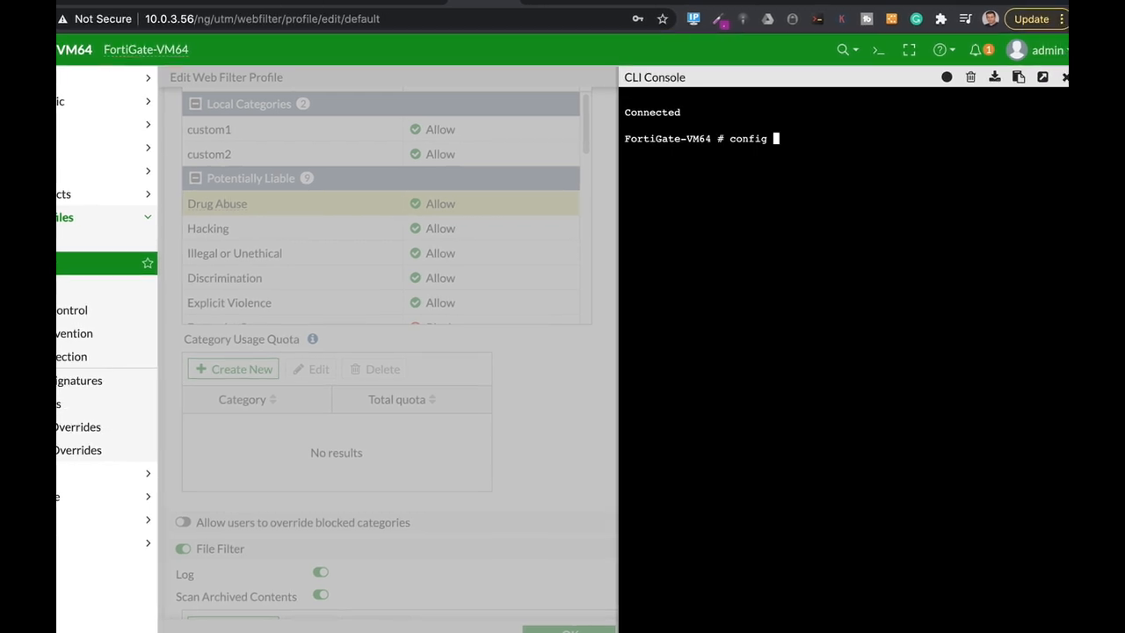
pyautogui.write('system fortiguard')
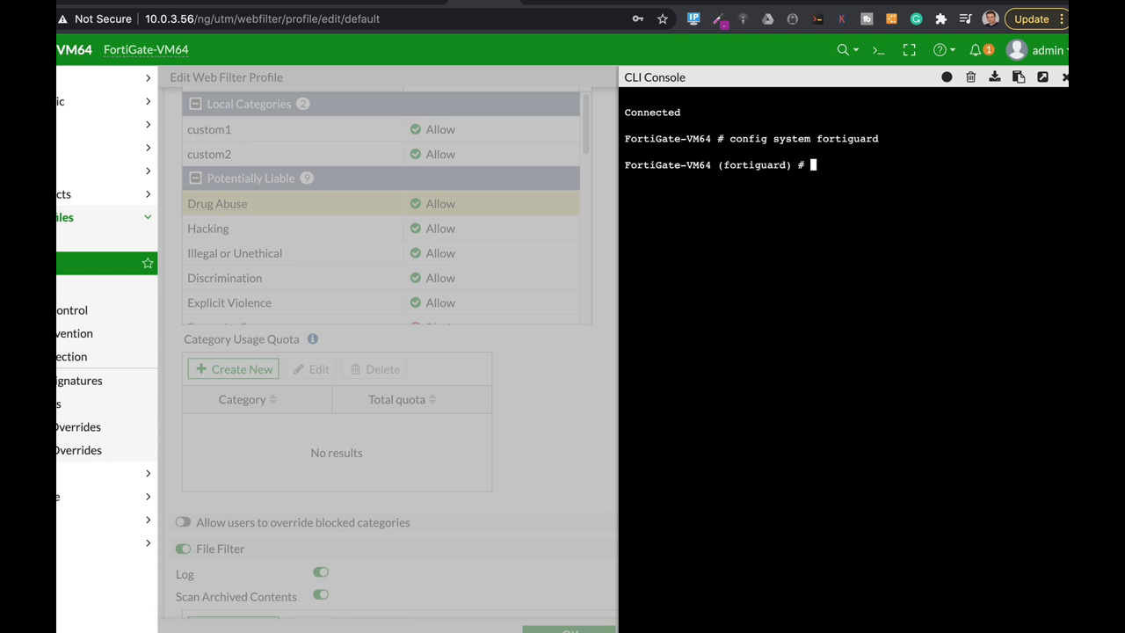
pyautogui.write('set w')
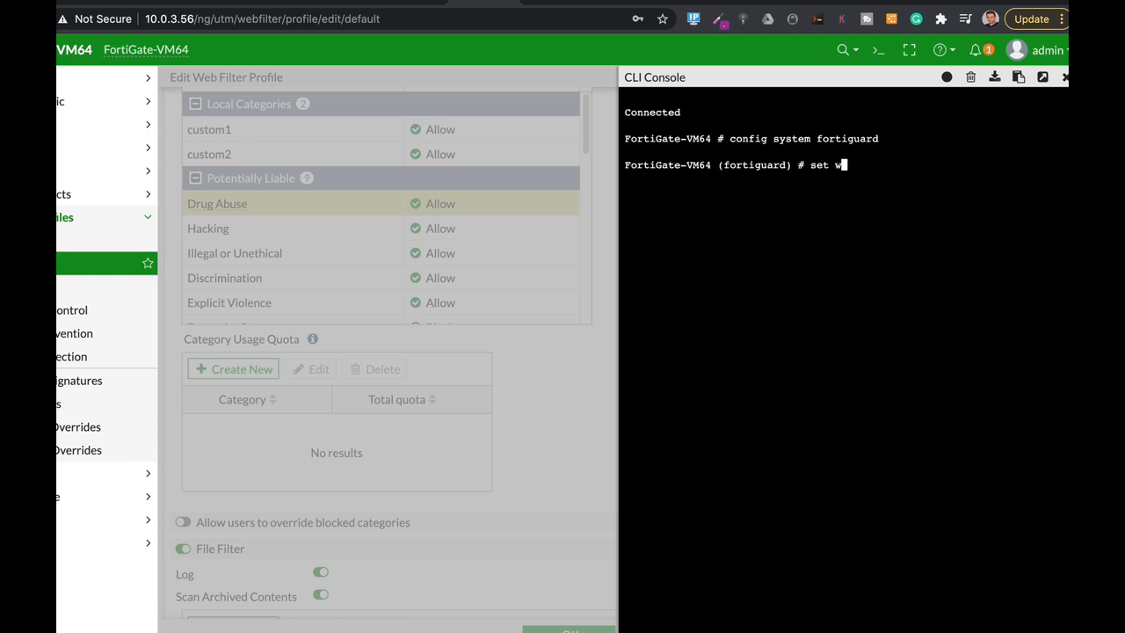
pyautogui.write('ebfilter-cache')
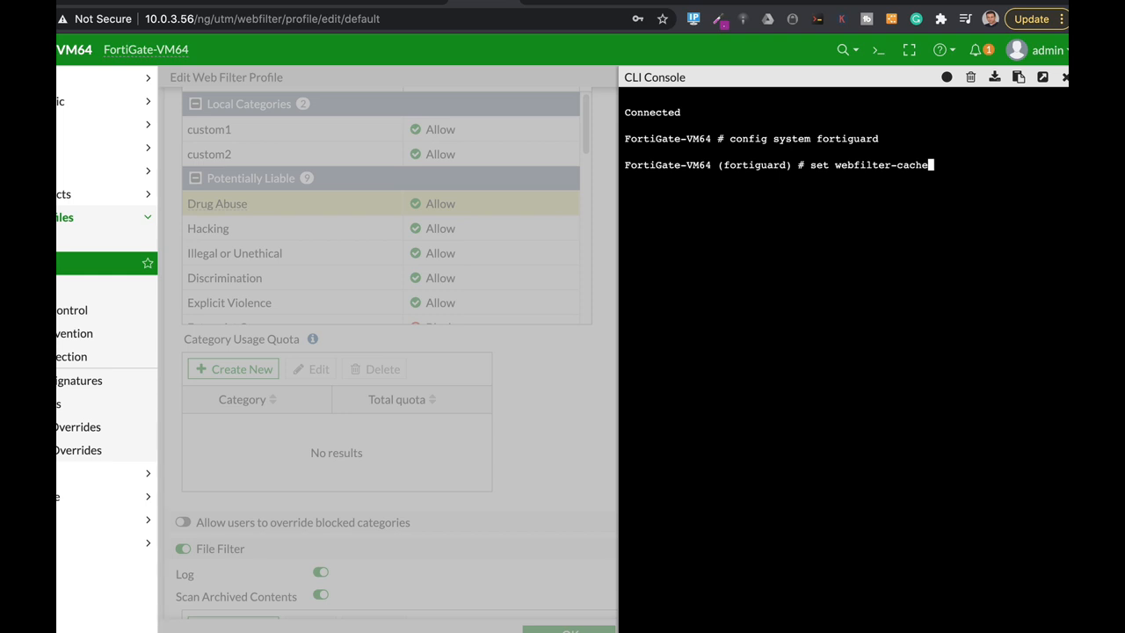
pyautogui.write('enable')
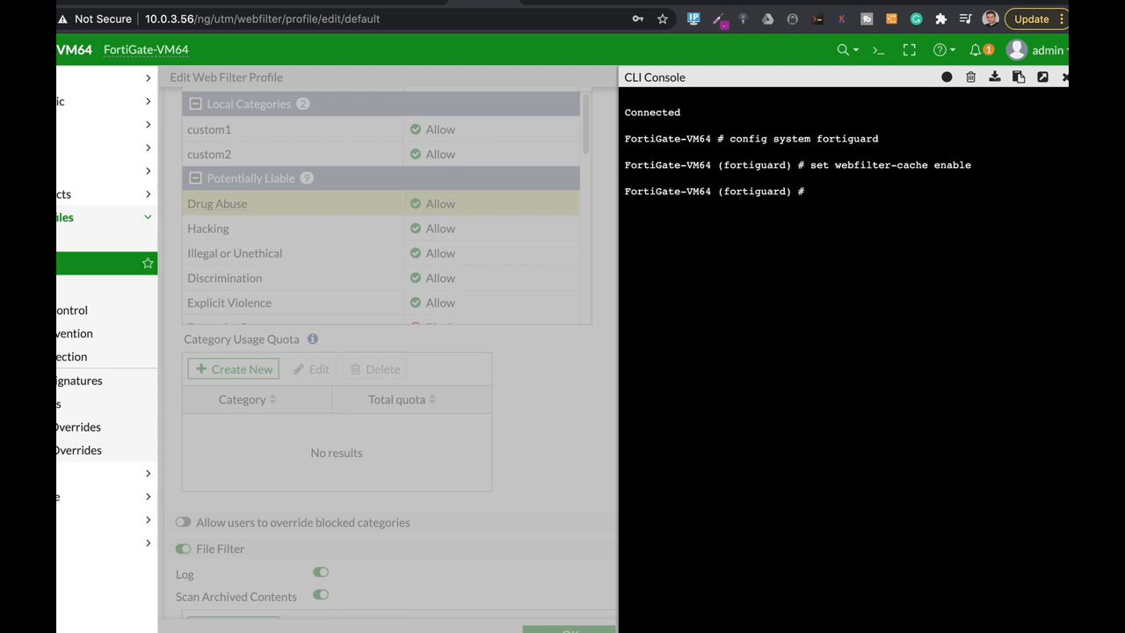
# Step: Set webfilter-cache-ttl to 8000
pyautogui.write('set')
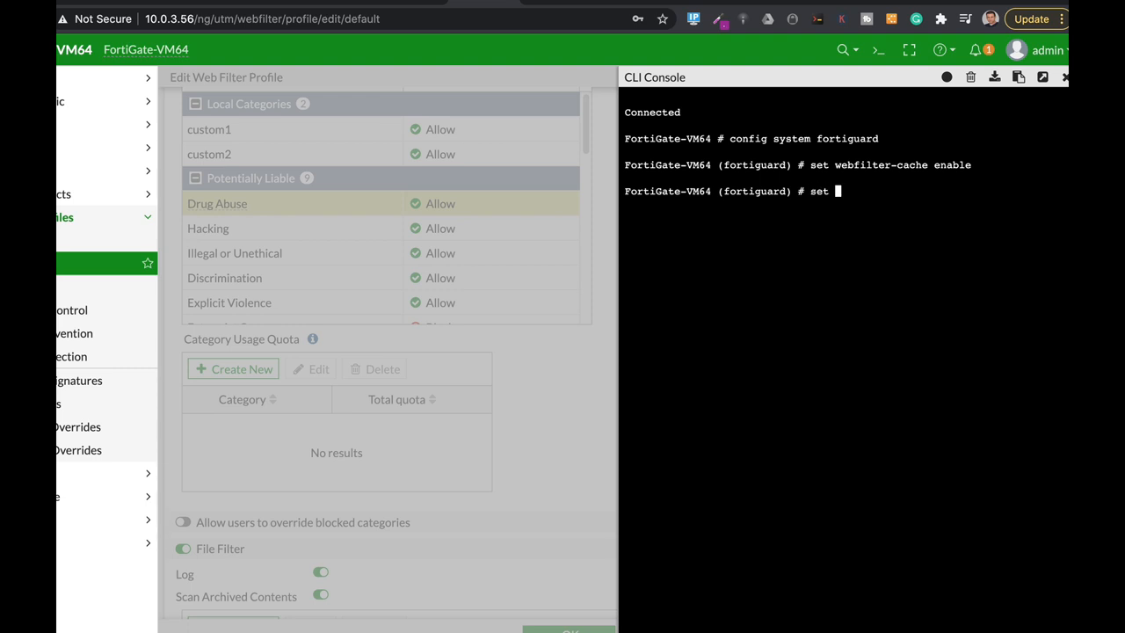
pyautogui.write('webfilter-cache')
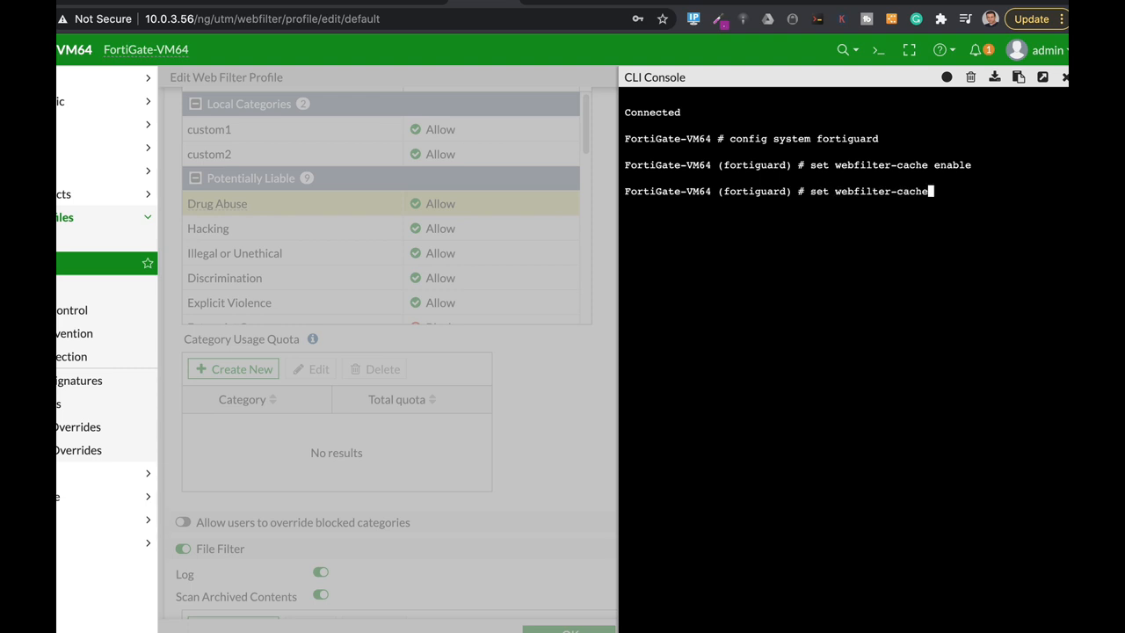
pyautogui.write('-ttl 8')
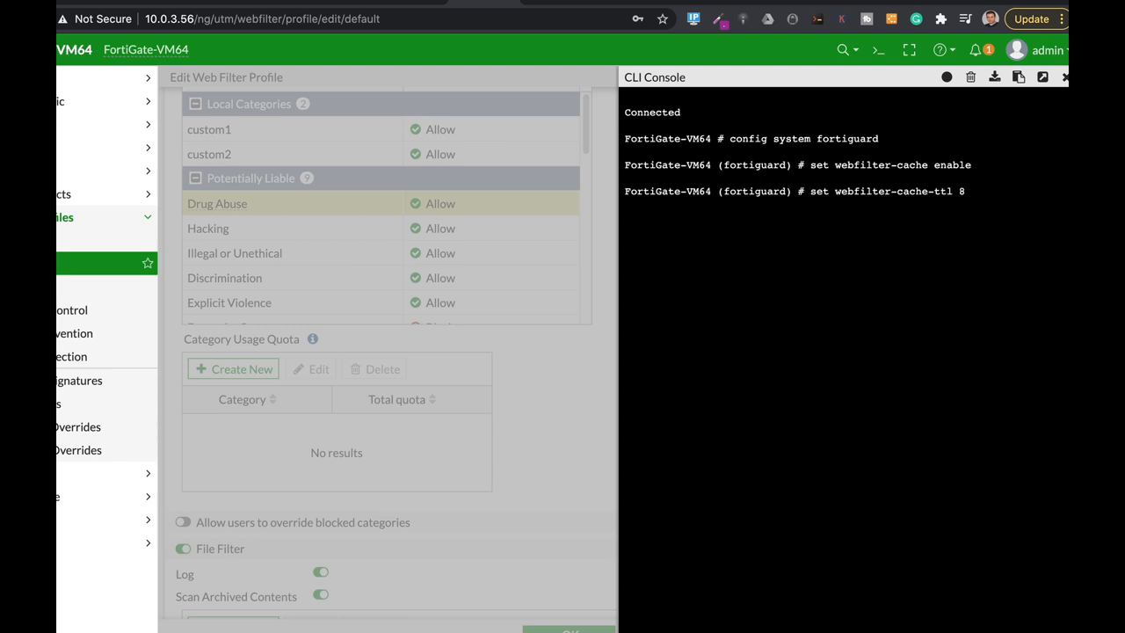
pyautogui.write('000')
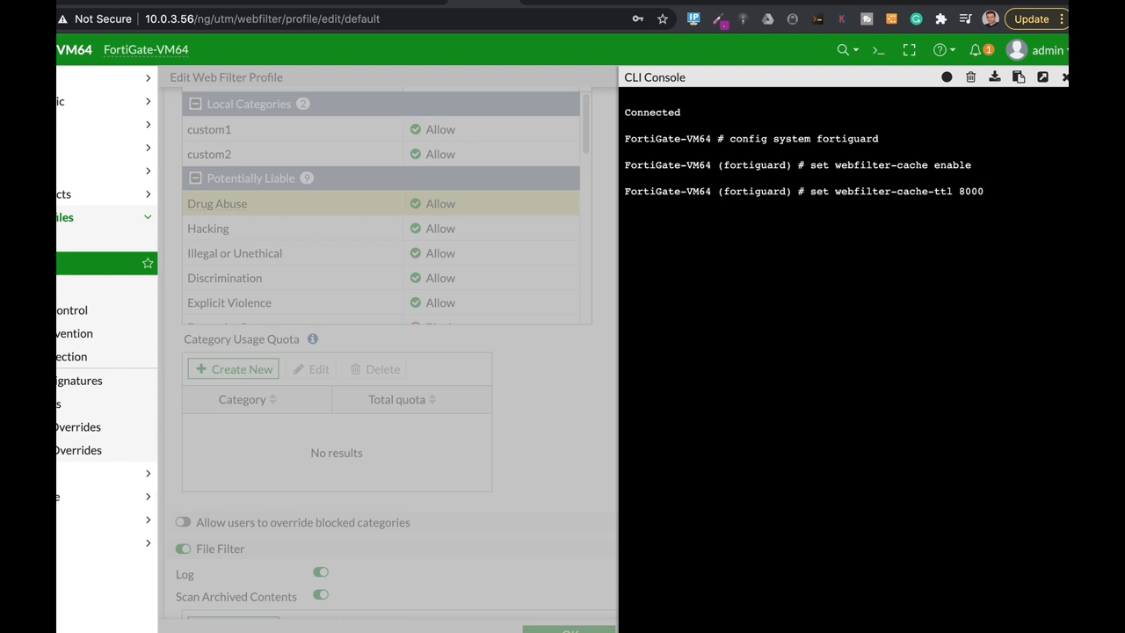
pyautogui.press('Return')
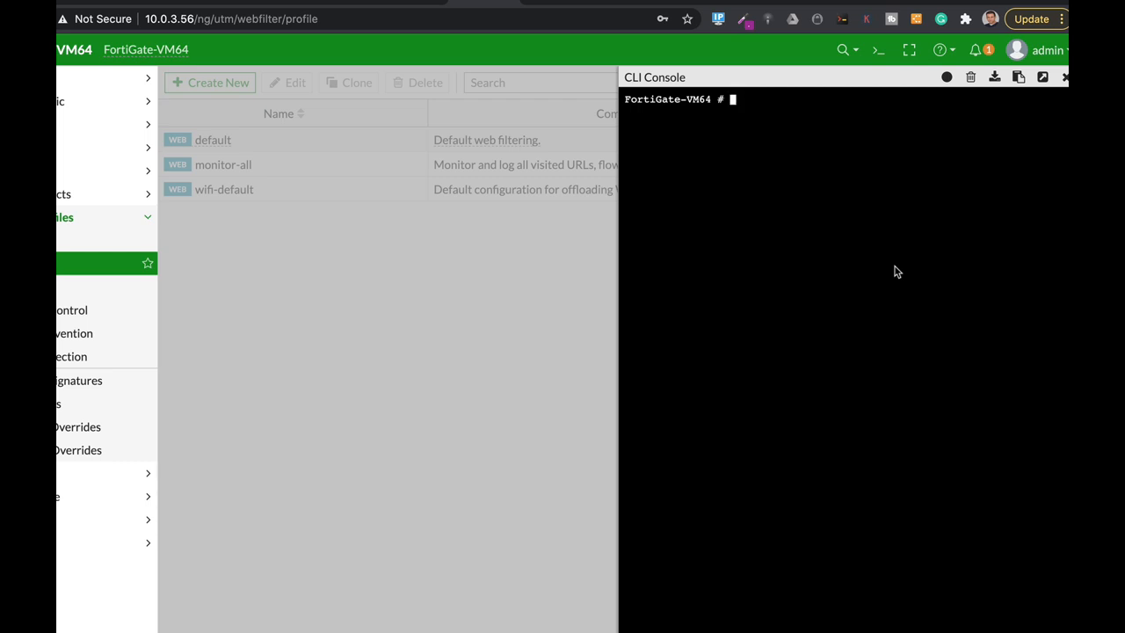
# Step: Type 'get web-proxy' in the CLI Console
pyautogui.write('get web-proxy')
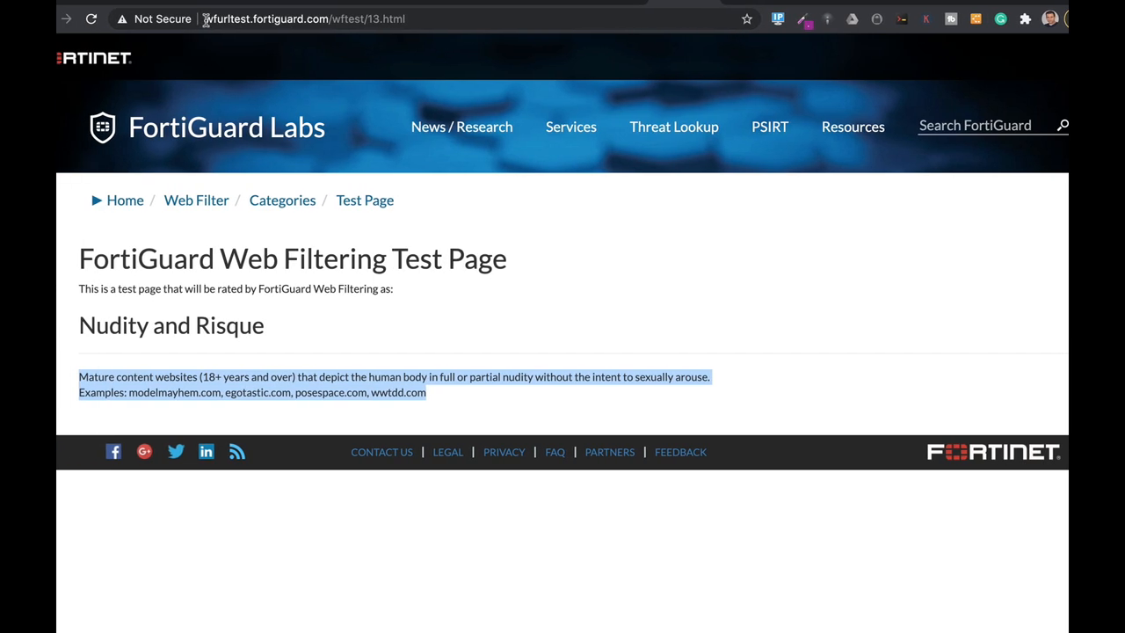
# Step: Select the page number in the wftest/13.html address in the URL bar
pyautogui.click(342, 18)
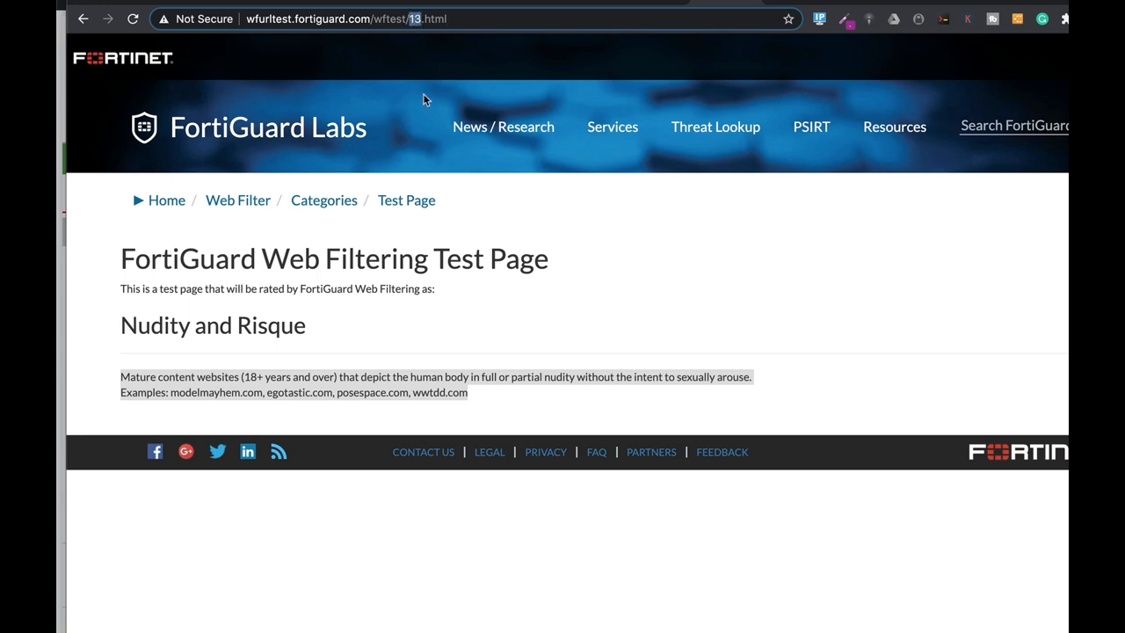
pyautogui.moveTo(422, 37)
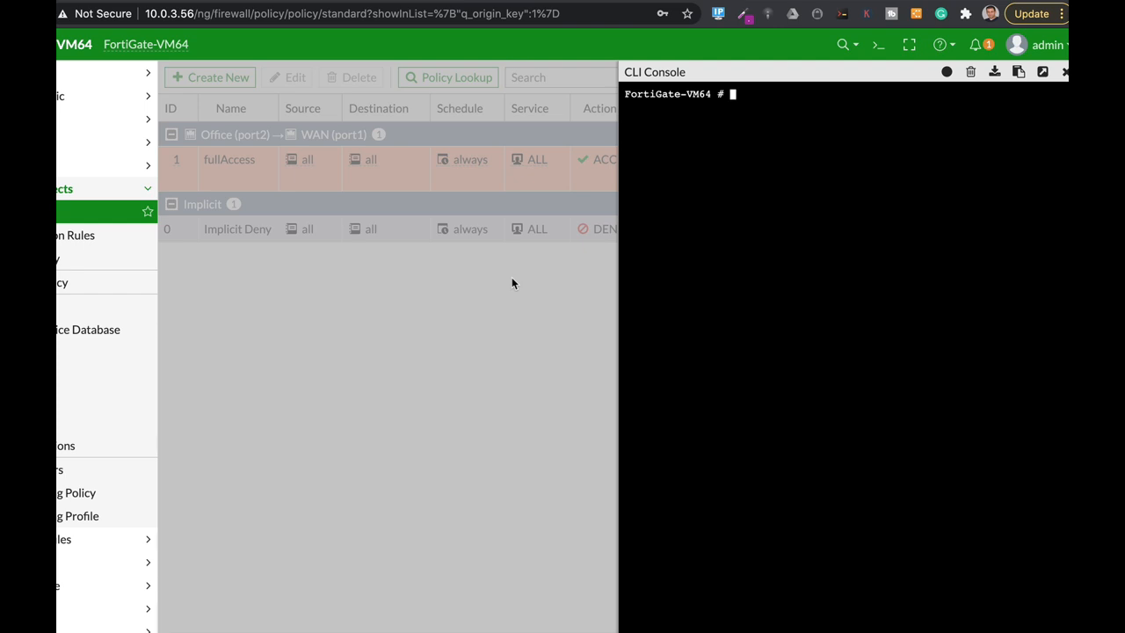
# Step: Run 'get system fortiguard' and highlight the cache-ttl value in the output
pyautogui.write('g')
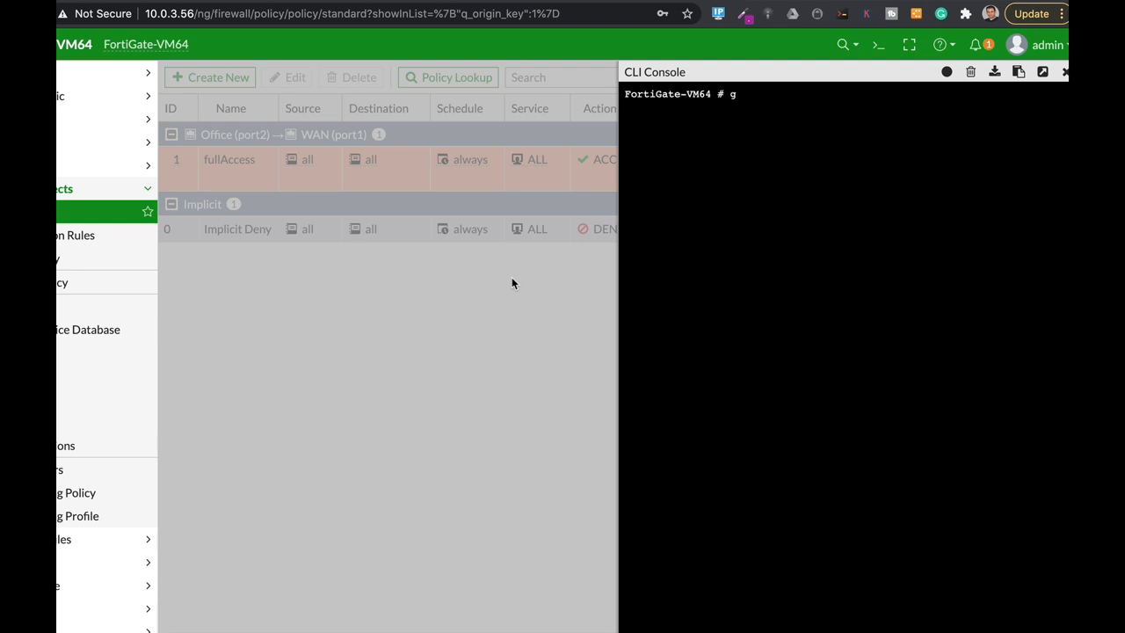
pyautogui.write('et system')
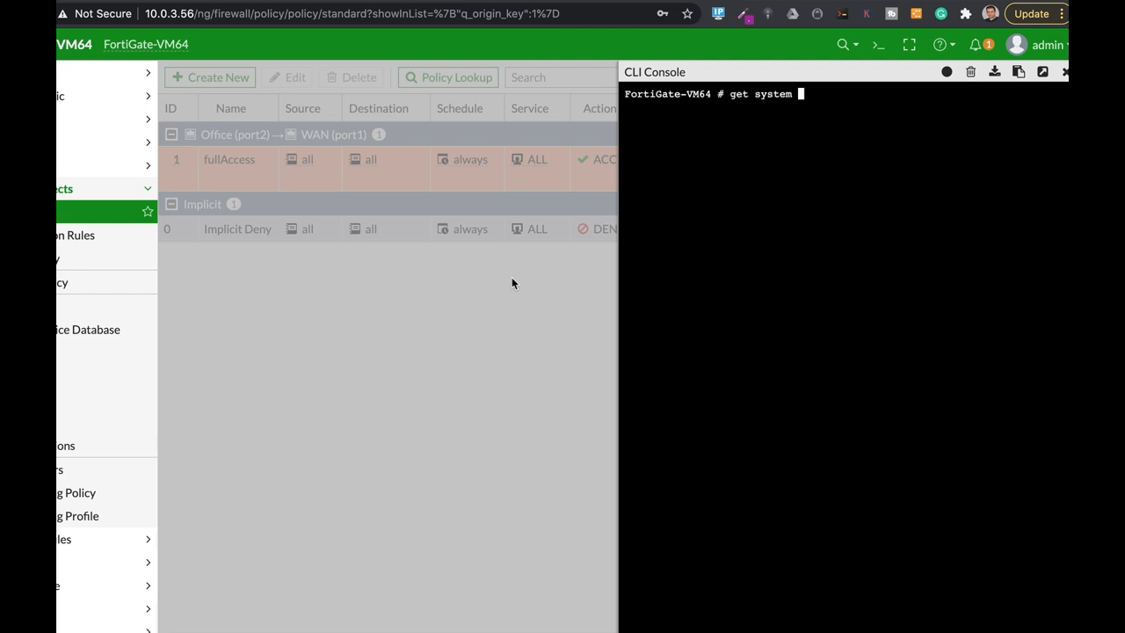
pyautogui.write('fortiguard')
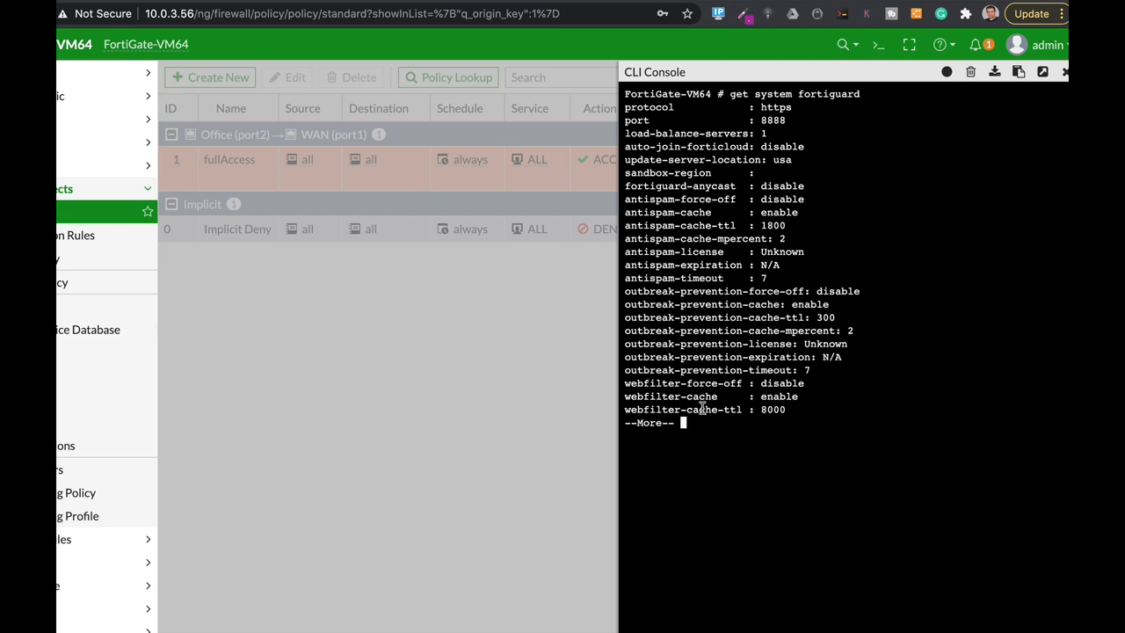
pyautogui.doubleClick(711, 409)
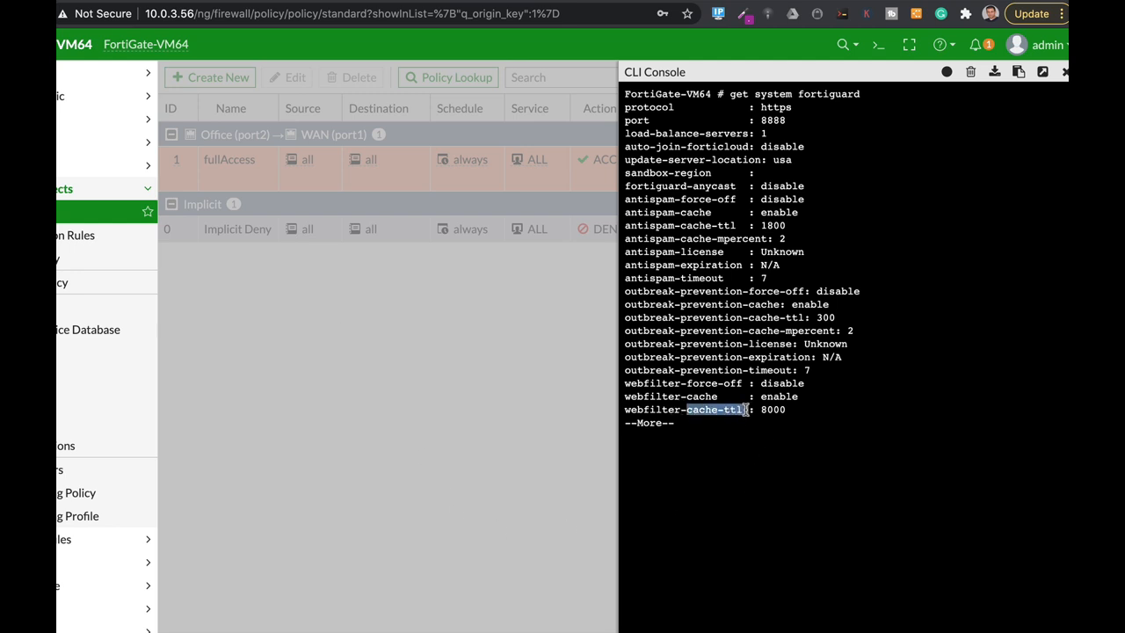